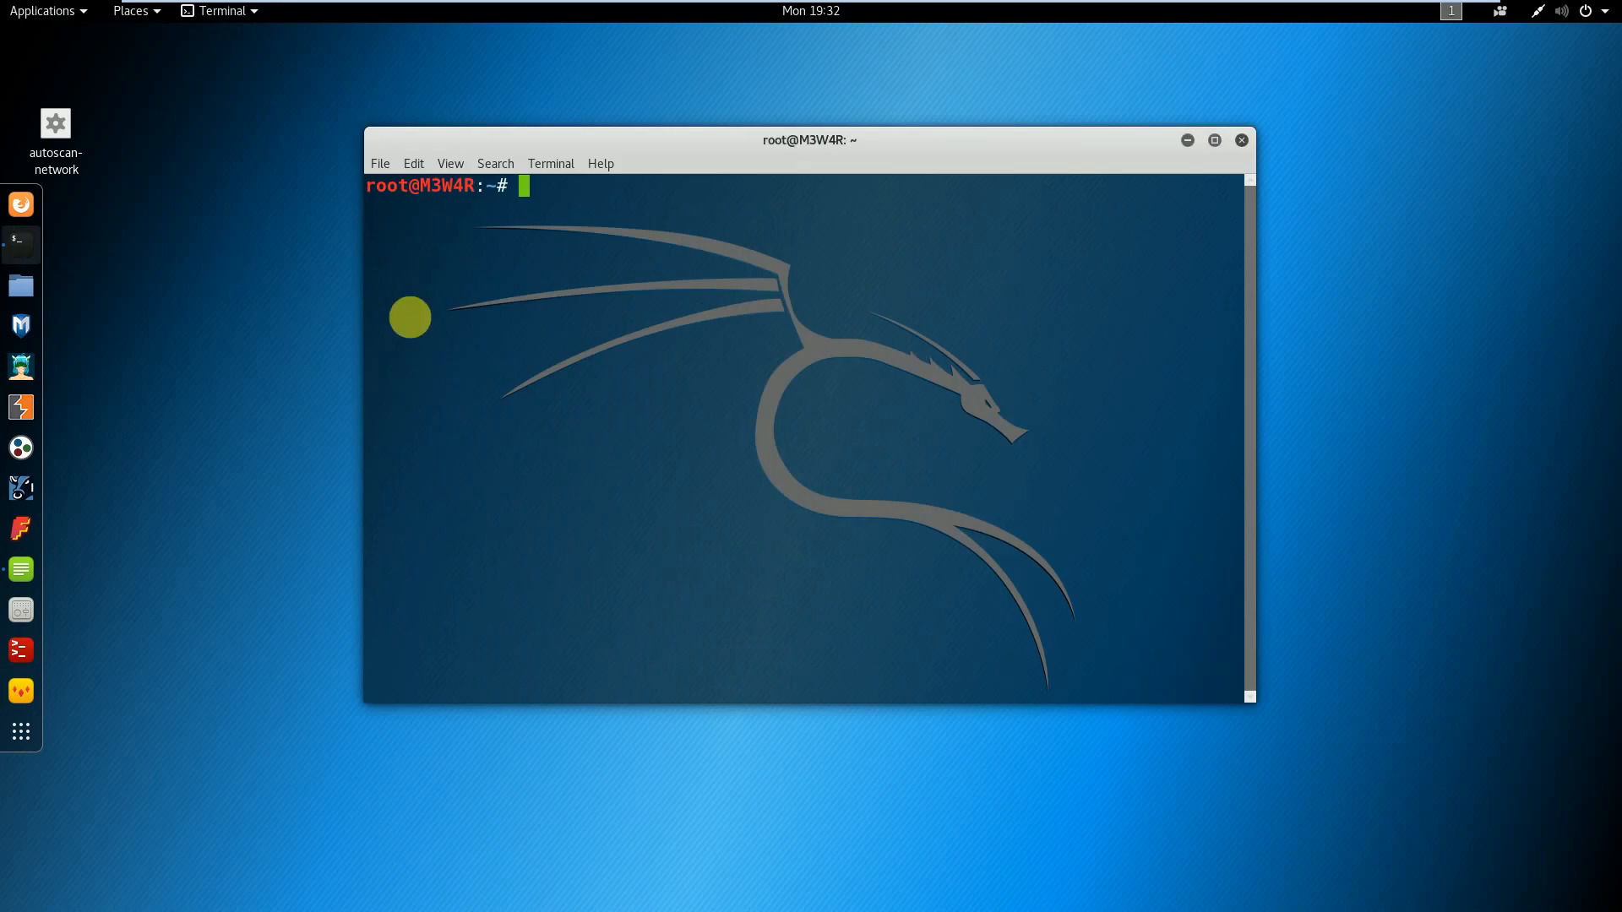
Step: Run 'git clone' with the w3af GitHub URL pasted from the clipboard
{"action": "type", "text": "git"}
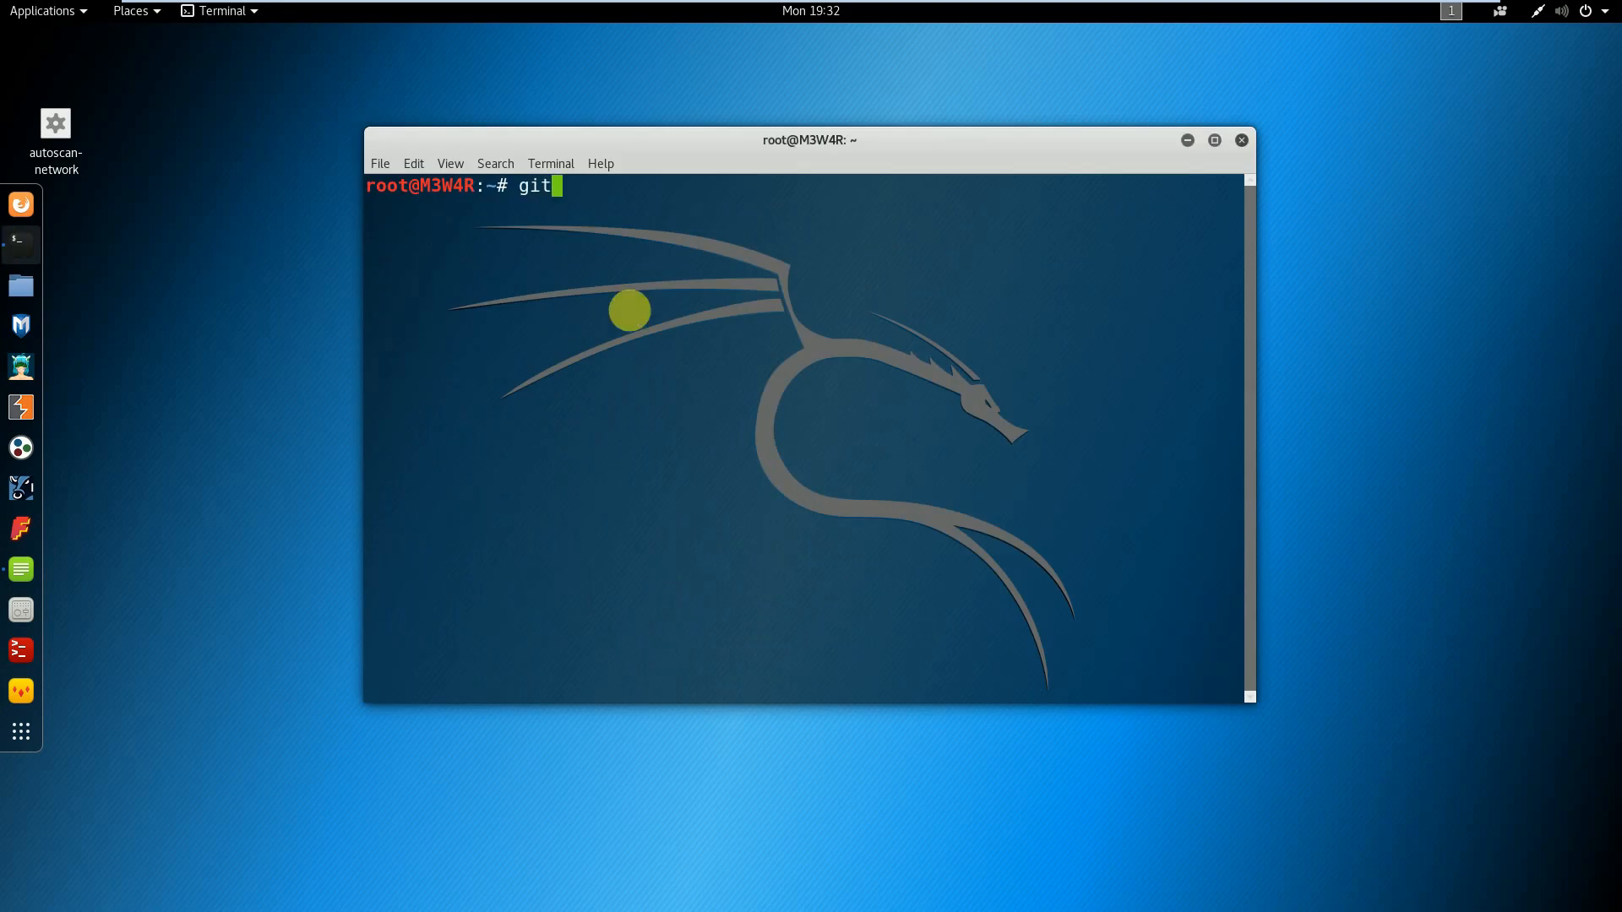
{"action": "type", "text": "clon"}
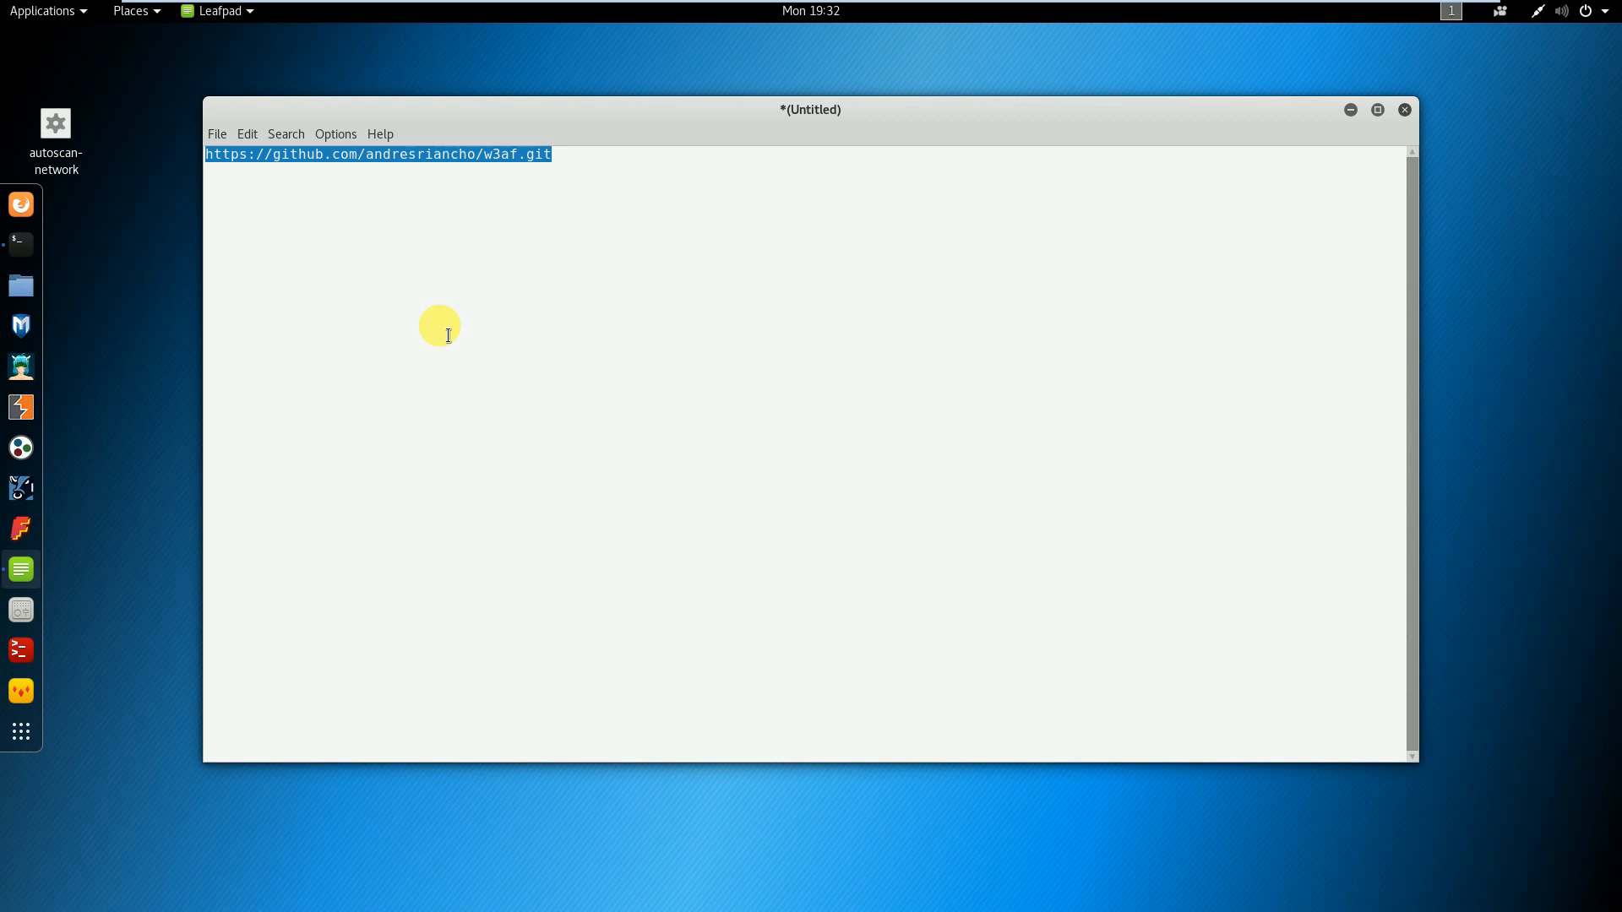
{"action": "type", "text": "git clone"}
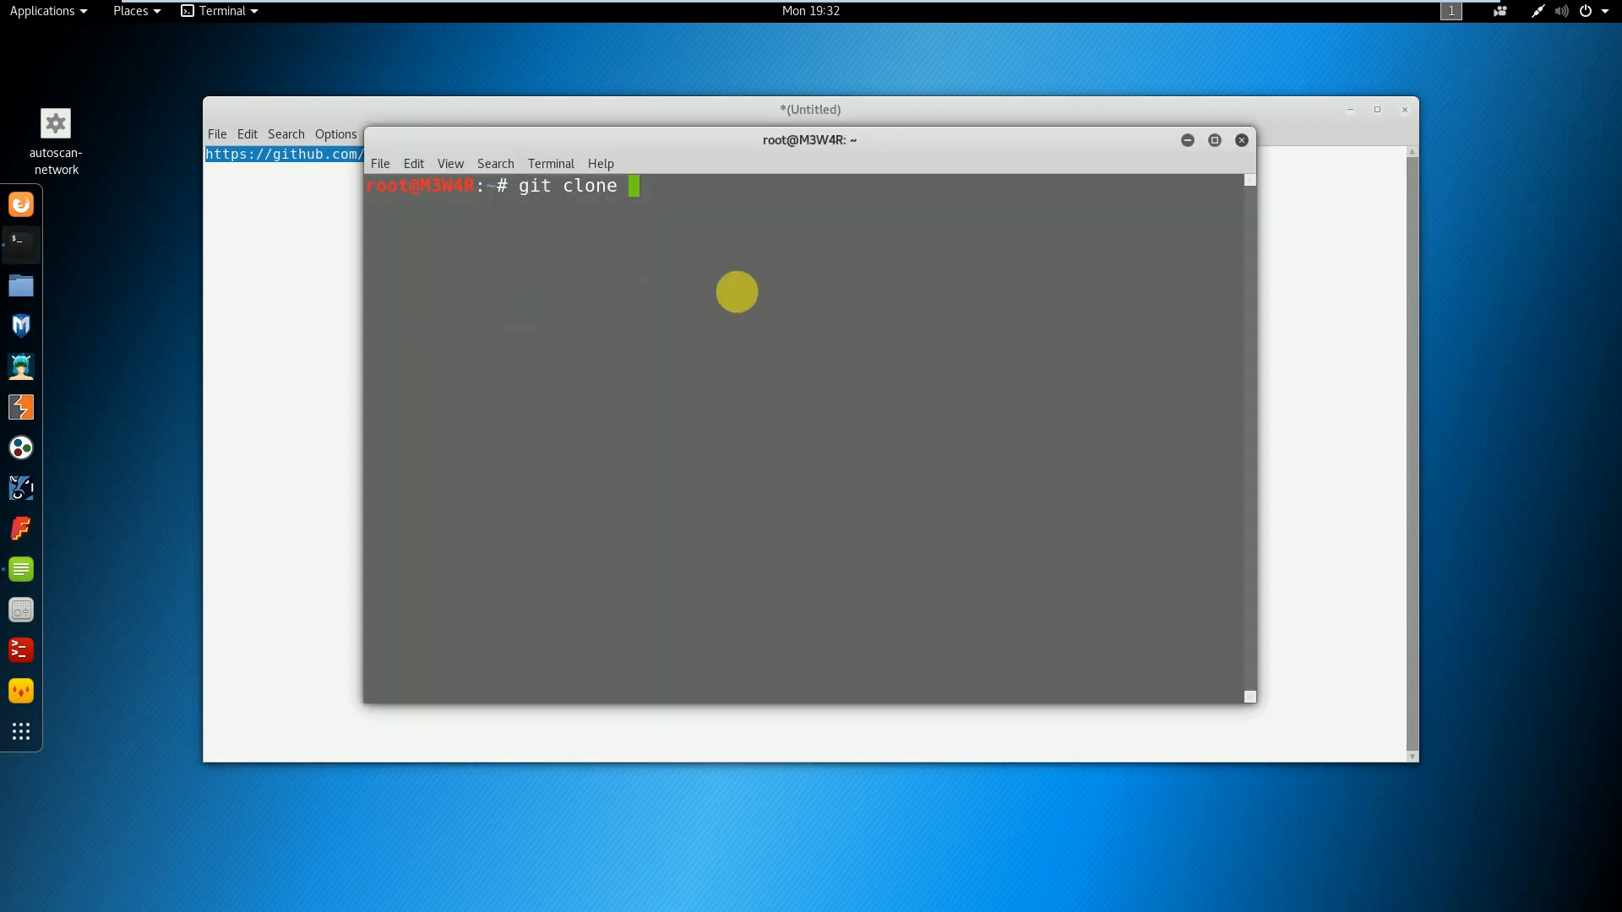
{"action": "right_click", "coordinate": [736, 292]}
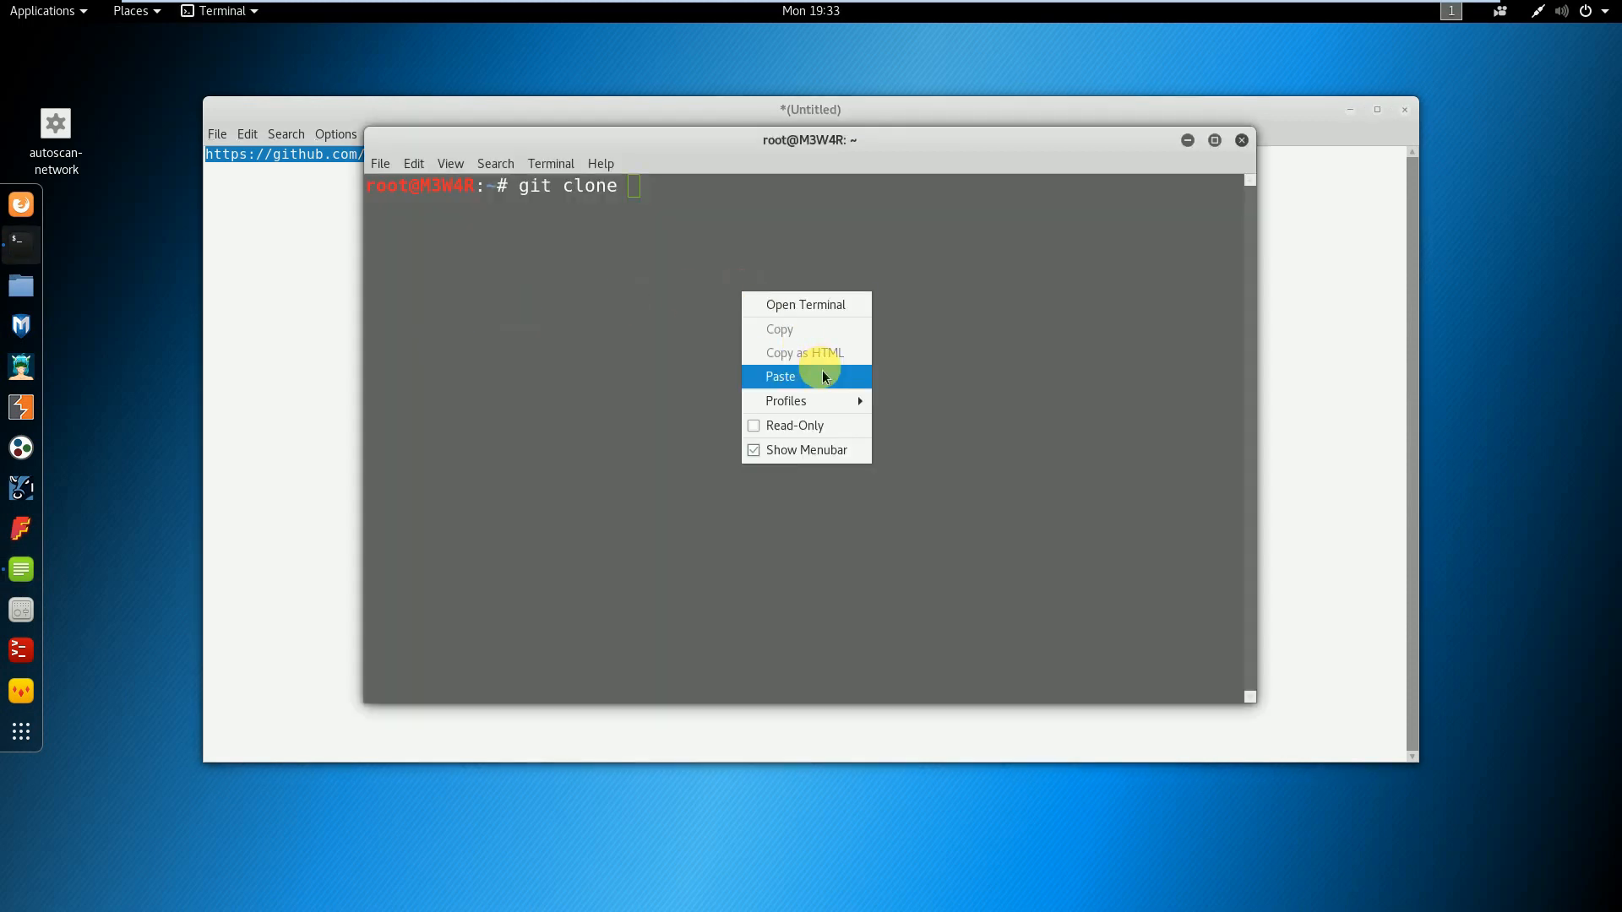
{"action": "left_click", "coordinate": [781, 375]}
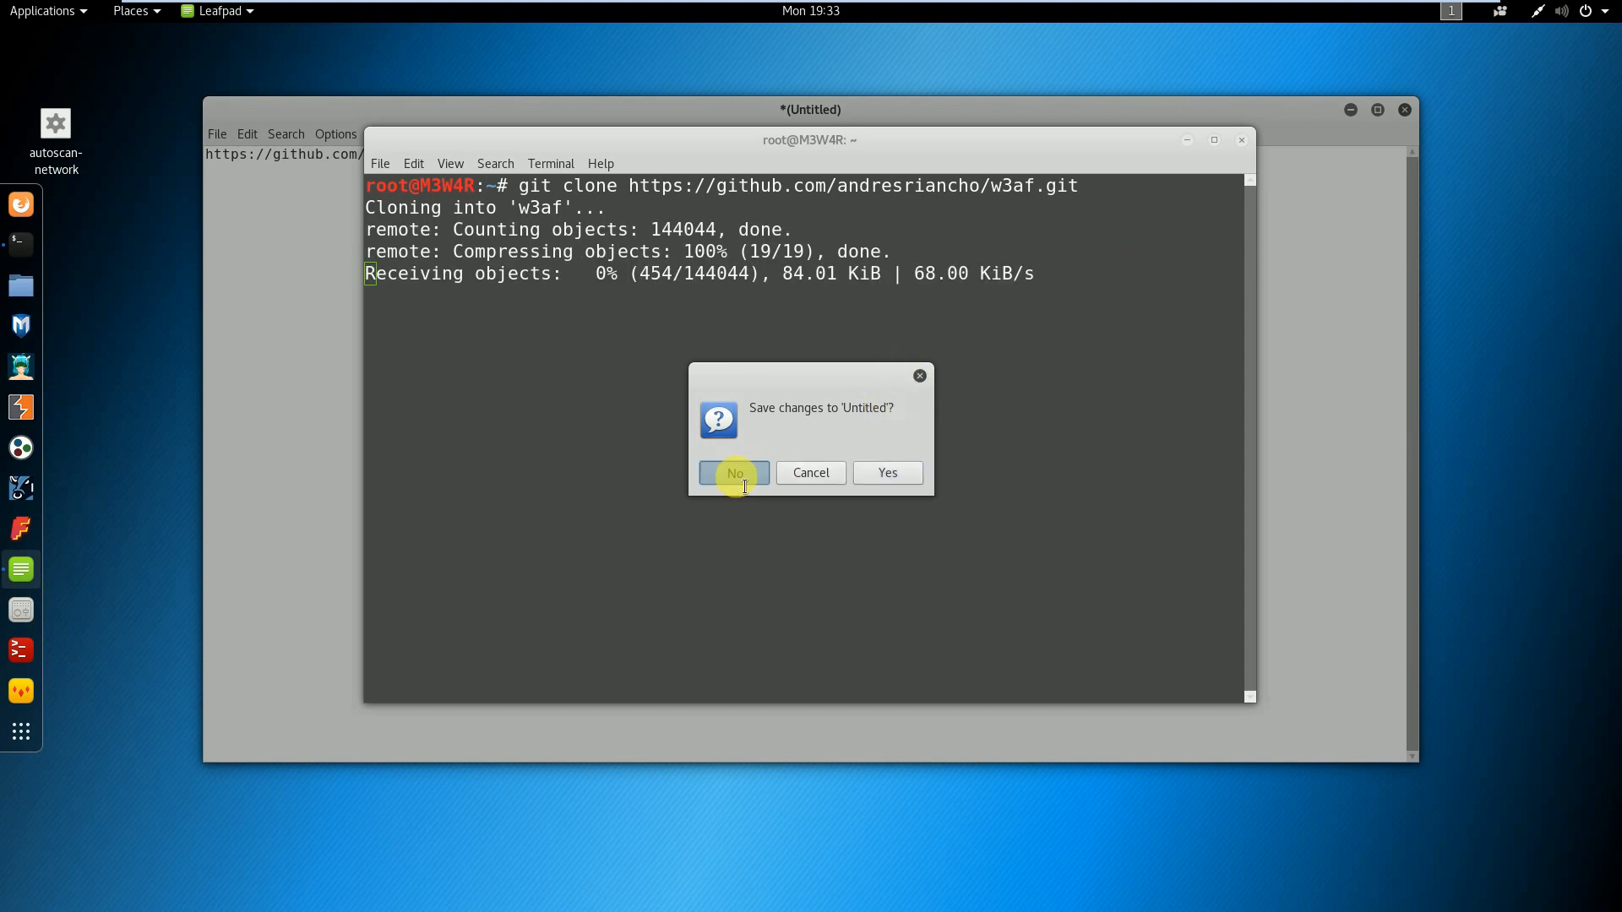
Step: Discard the unsaved Leafpad scratch note and let the clone finish
{"action": "left_click", "coordinate": [735, 473]}
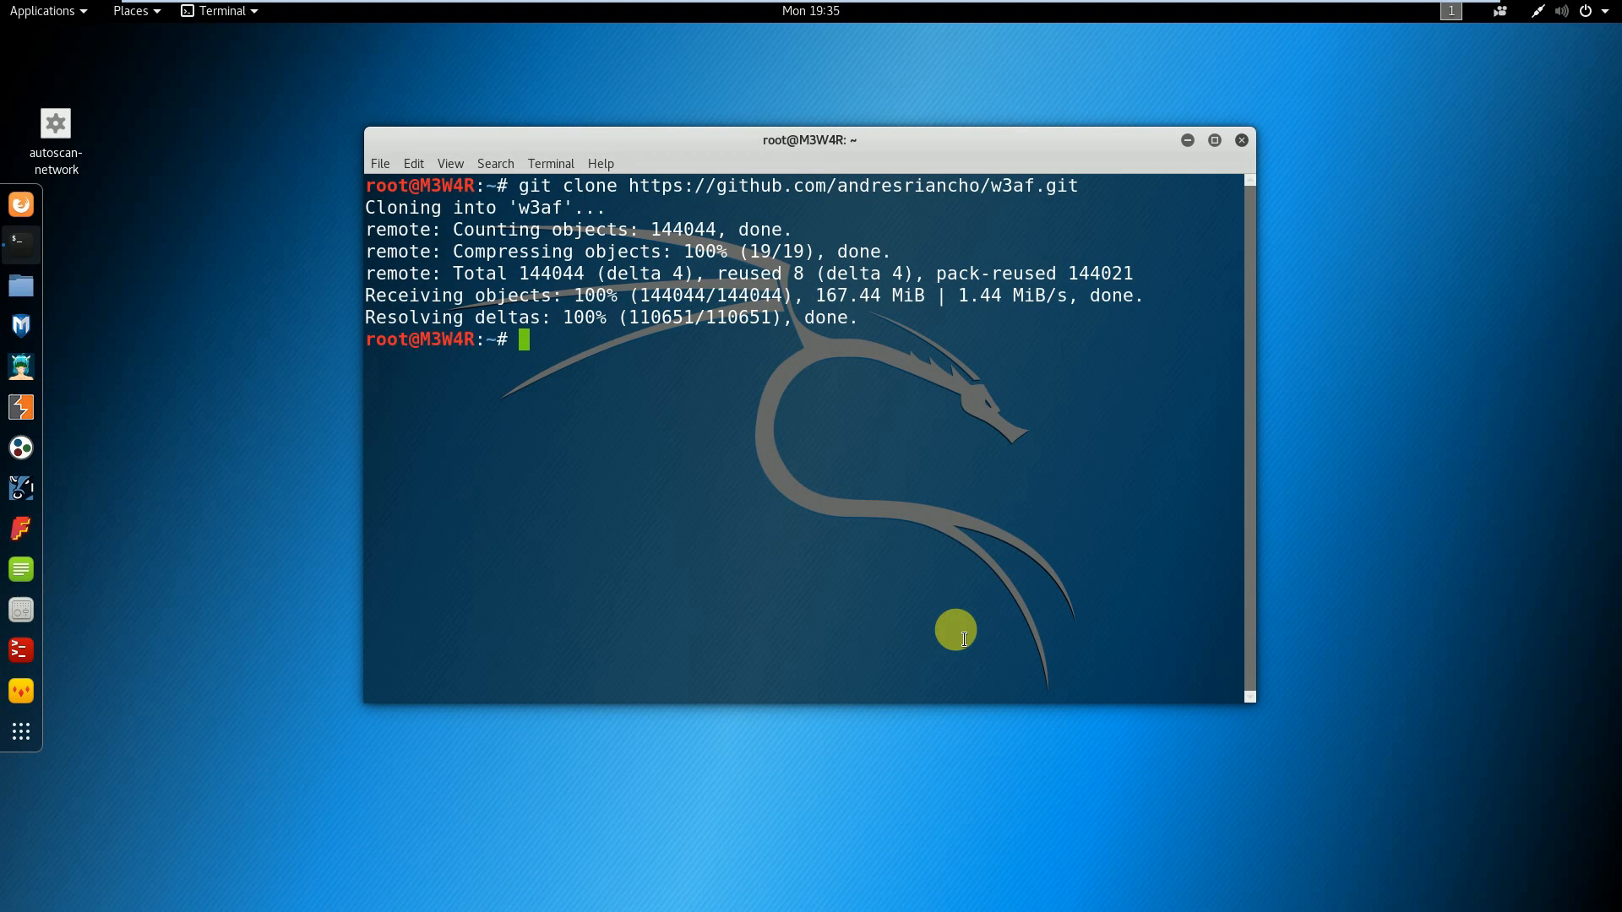
Step: Change into the cloned w3af folder and maximize the terminal window
{"action": "type", "text": "c"}
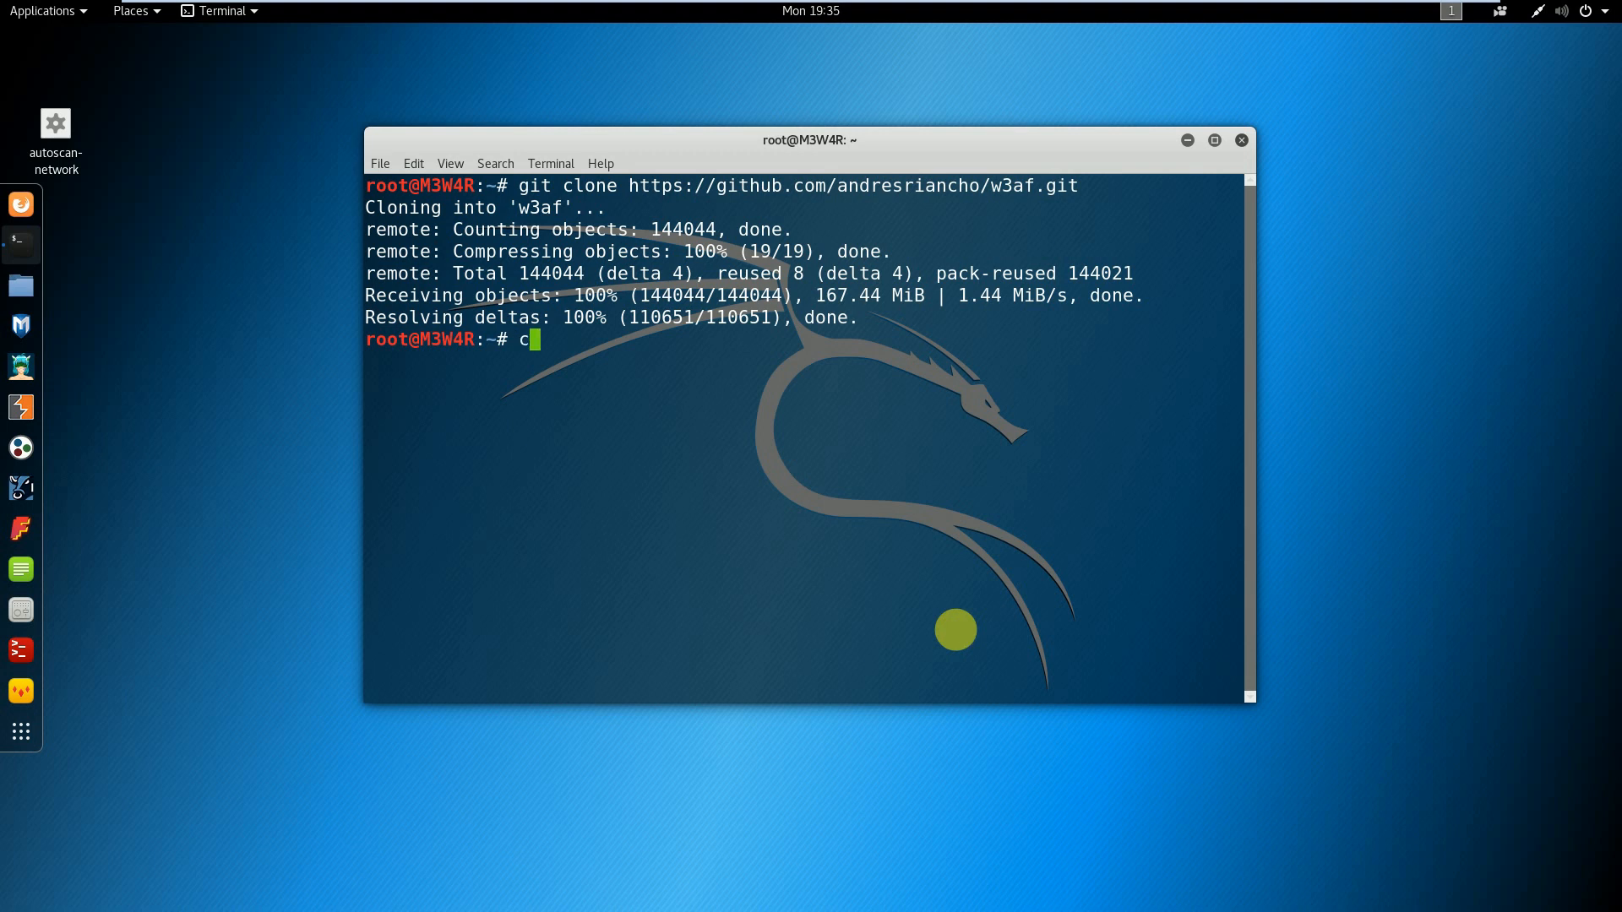
{"action": "type", "text": "d w3af"}
{"action": "type", "text": "ls"}
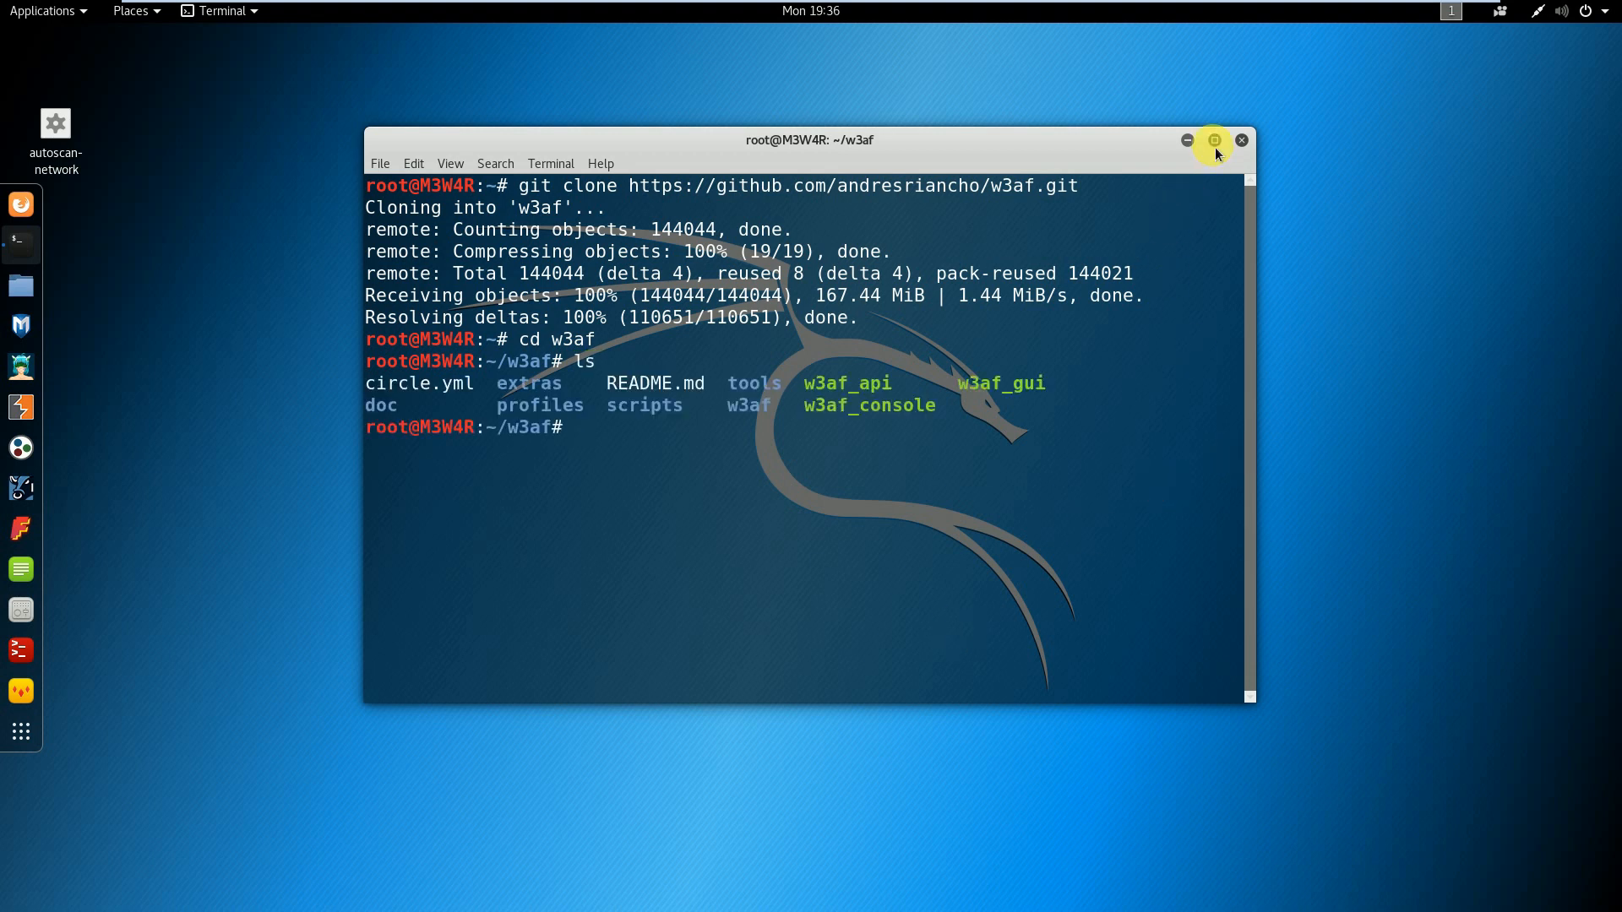
{"action": "left_click", "coordinate": [1213, 140]}
{"action": "type", "text": "./"}
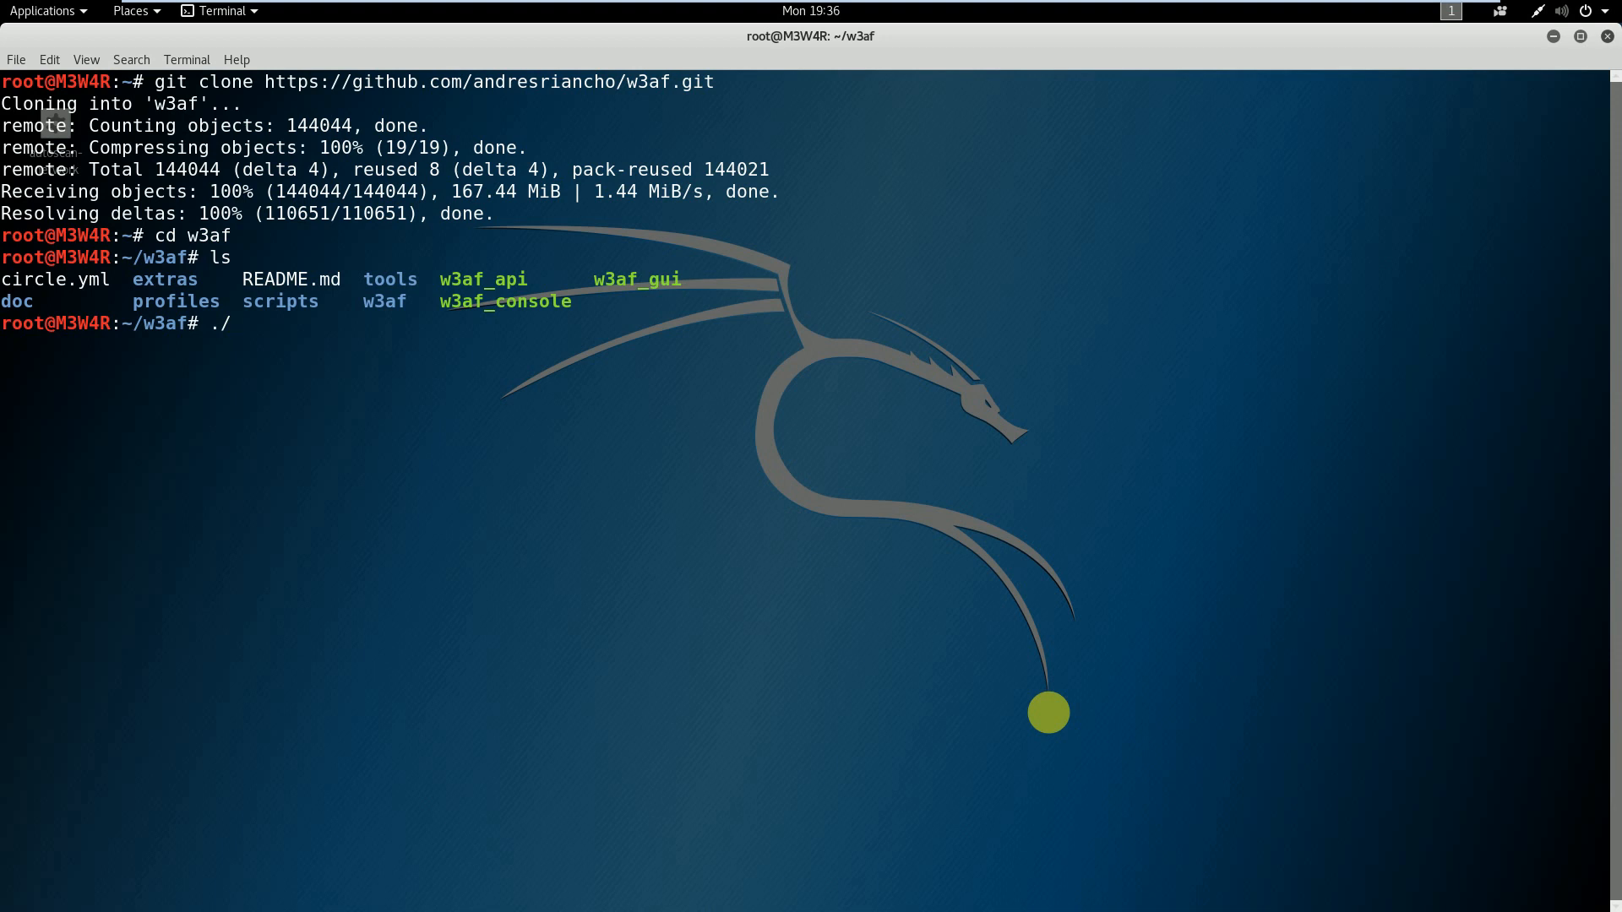
Step: Launch the ./w3af_console script from the w3af folder
{"action": "type", "text": "w3af"}
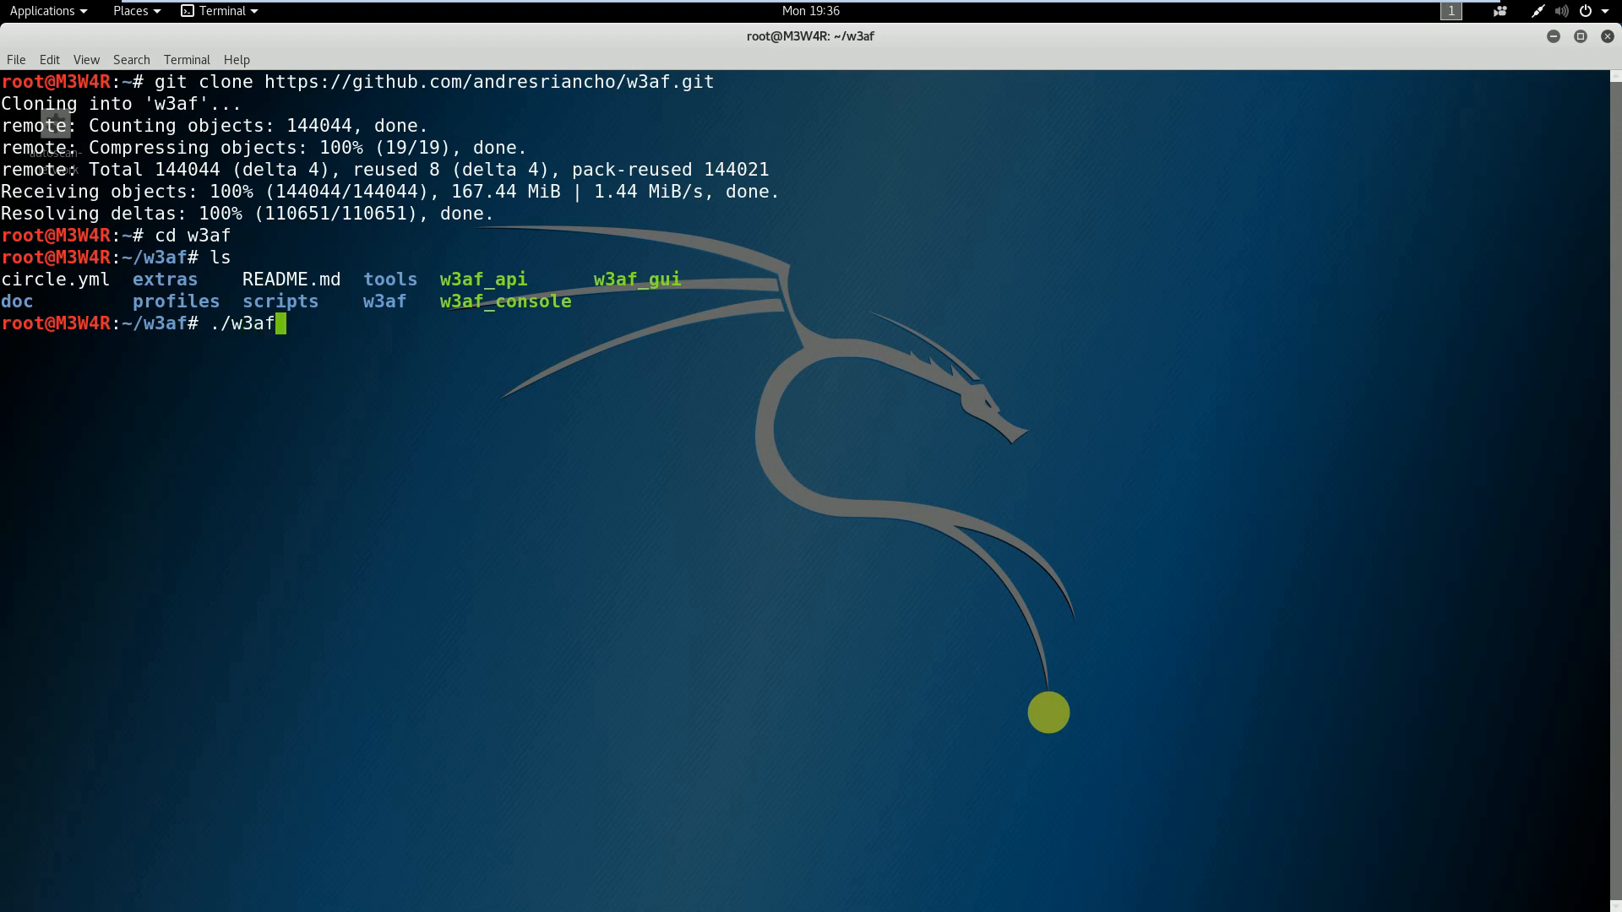
{"action": "type", "text": "_cond"}
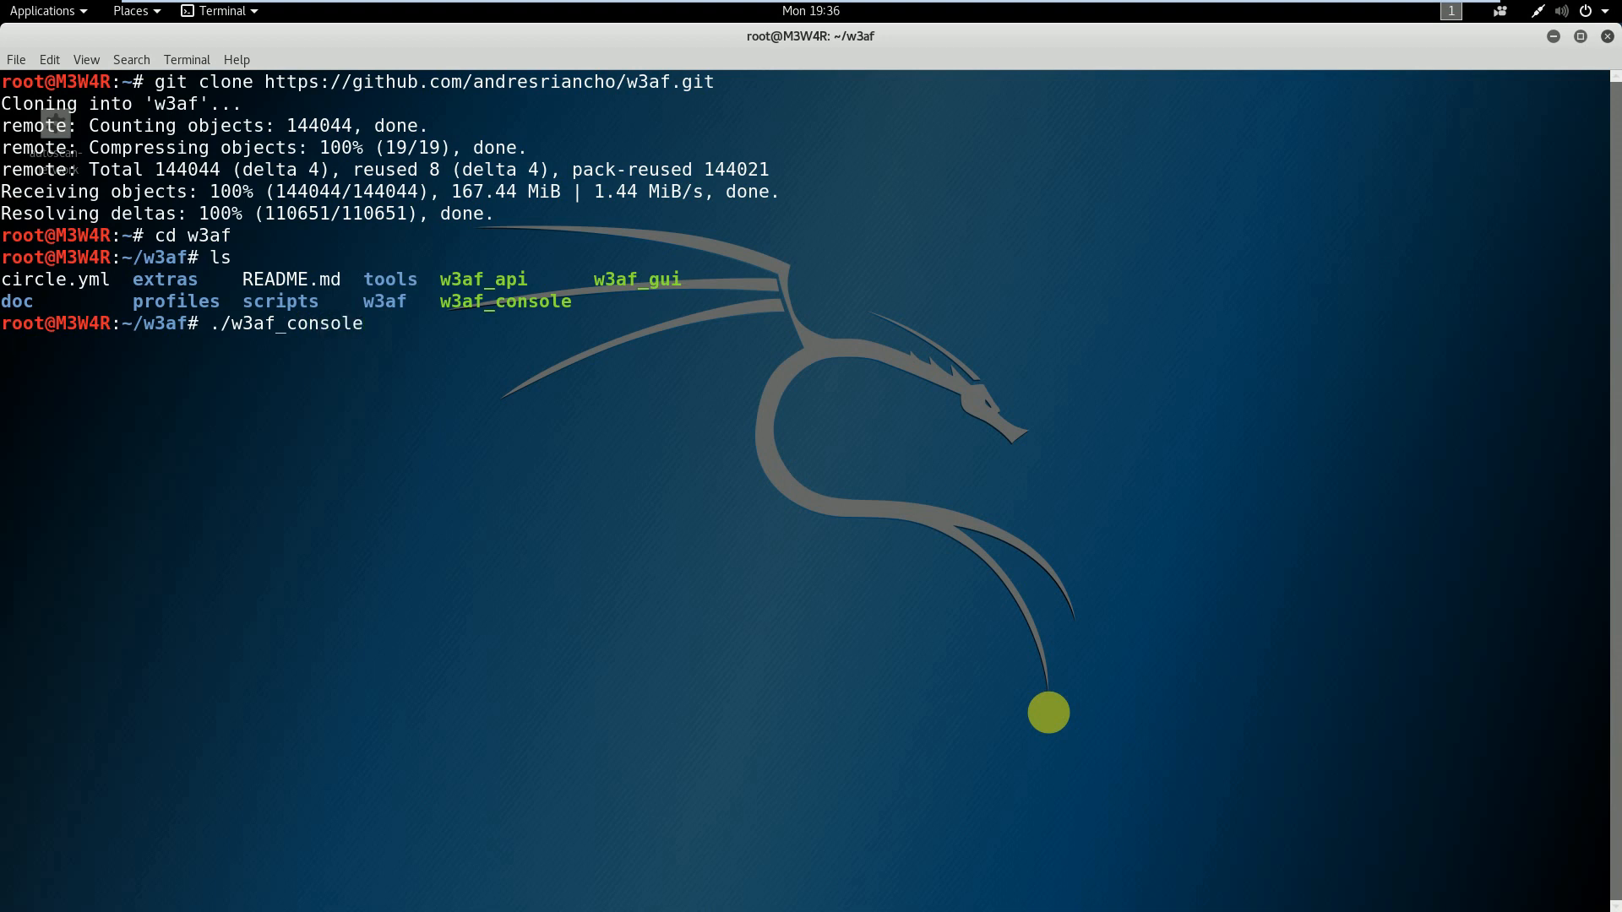
{"action": "key", "text": "Return"}
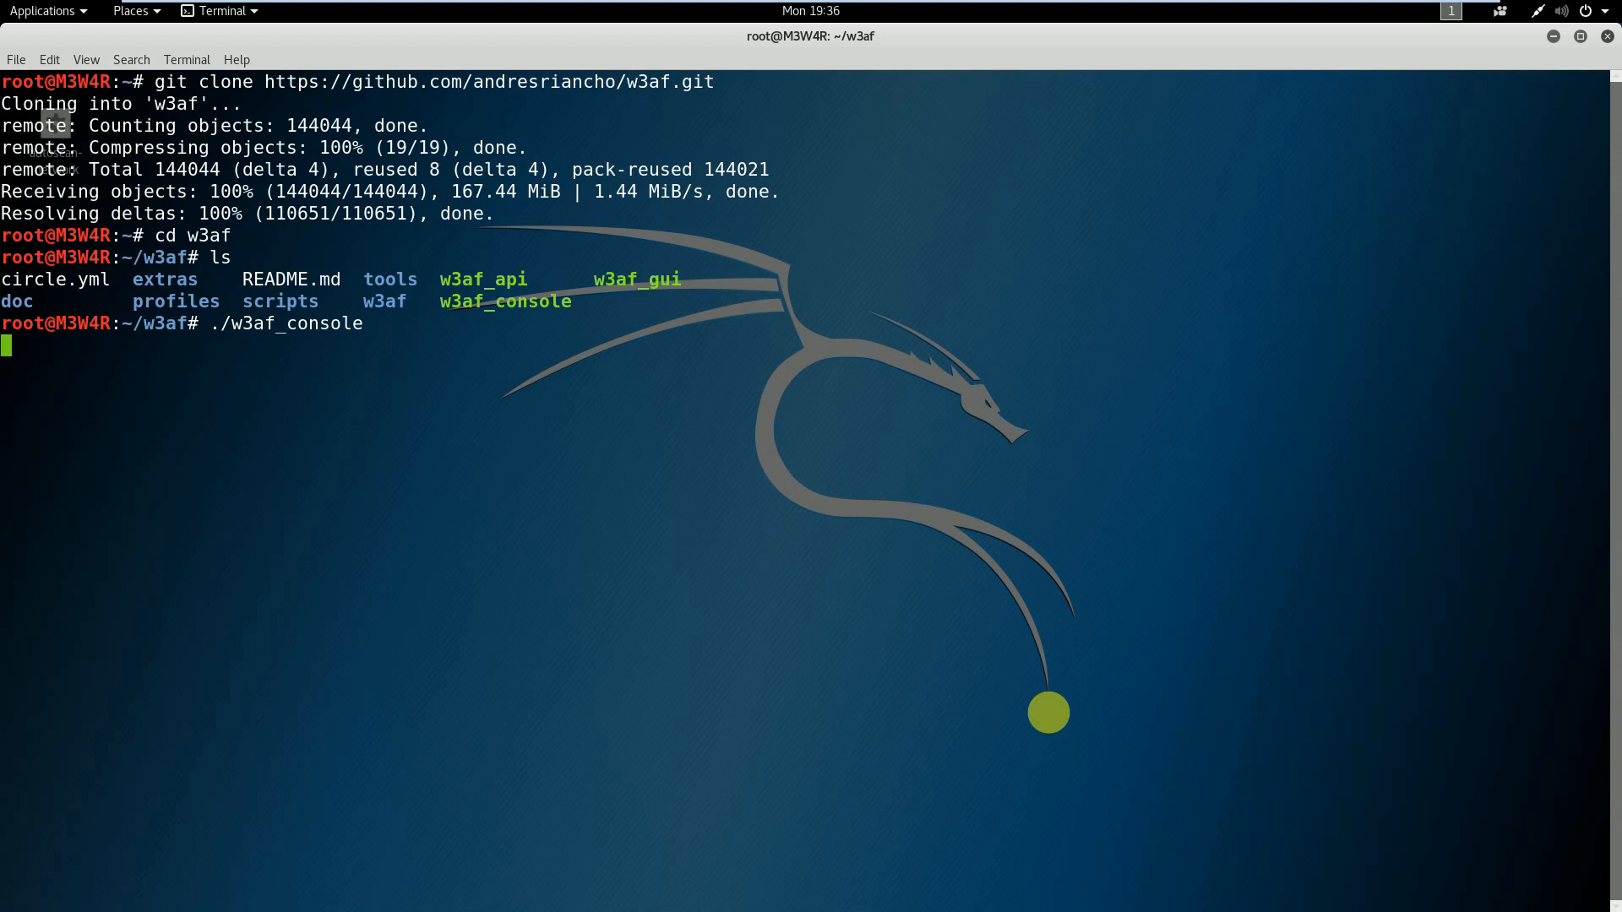
Step: Let w3af_console list missing modules, then begin a '. /' command for the install script
{"action": "key", "text": "Return"}
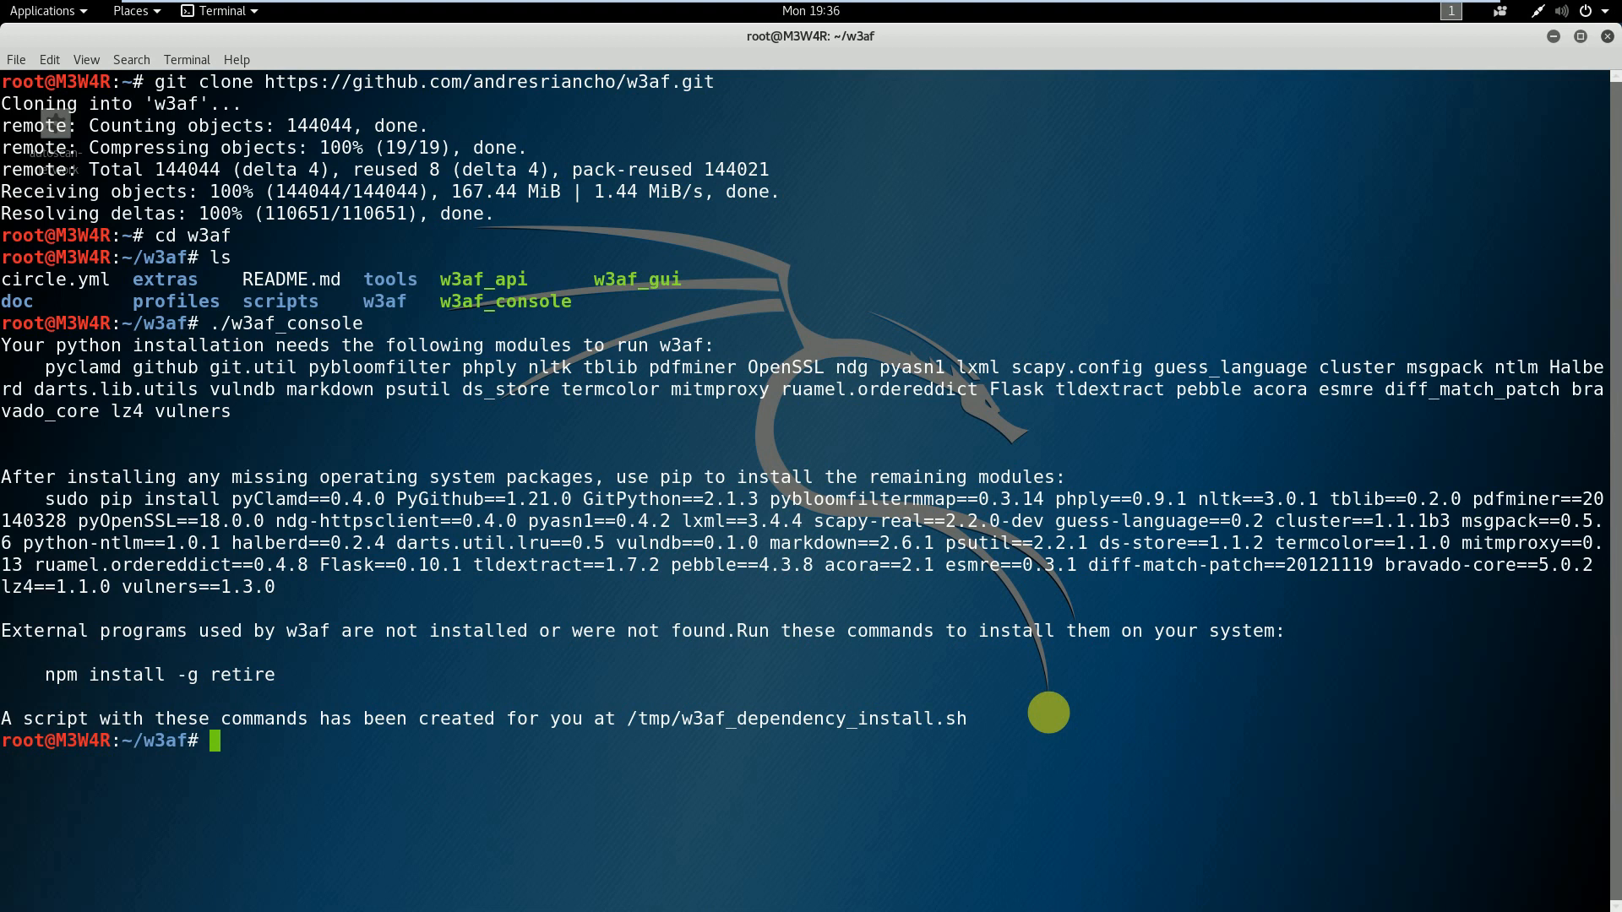
{"action": "type", "text": ". /"}
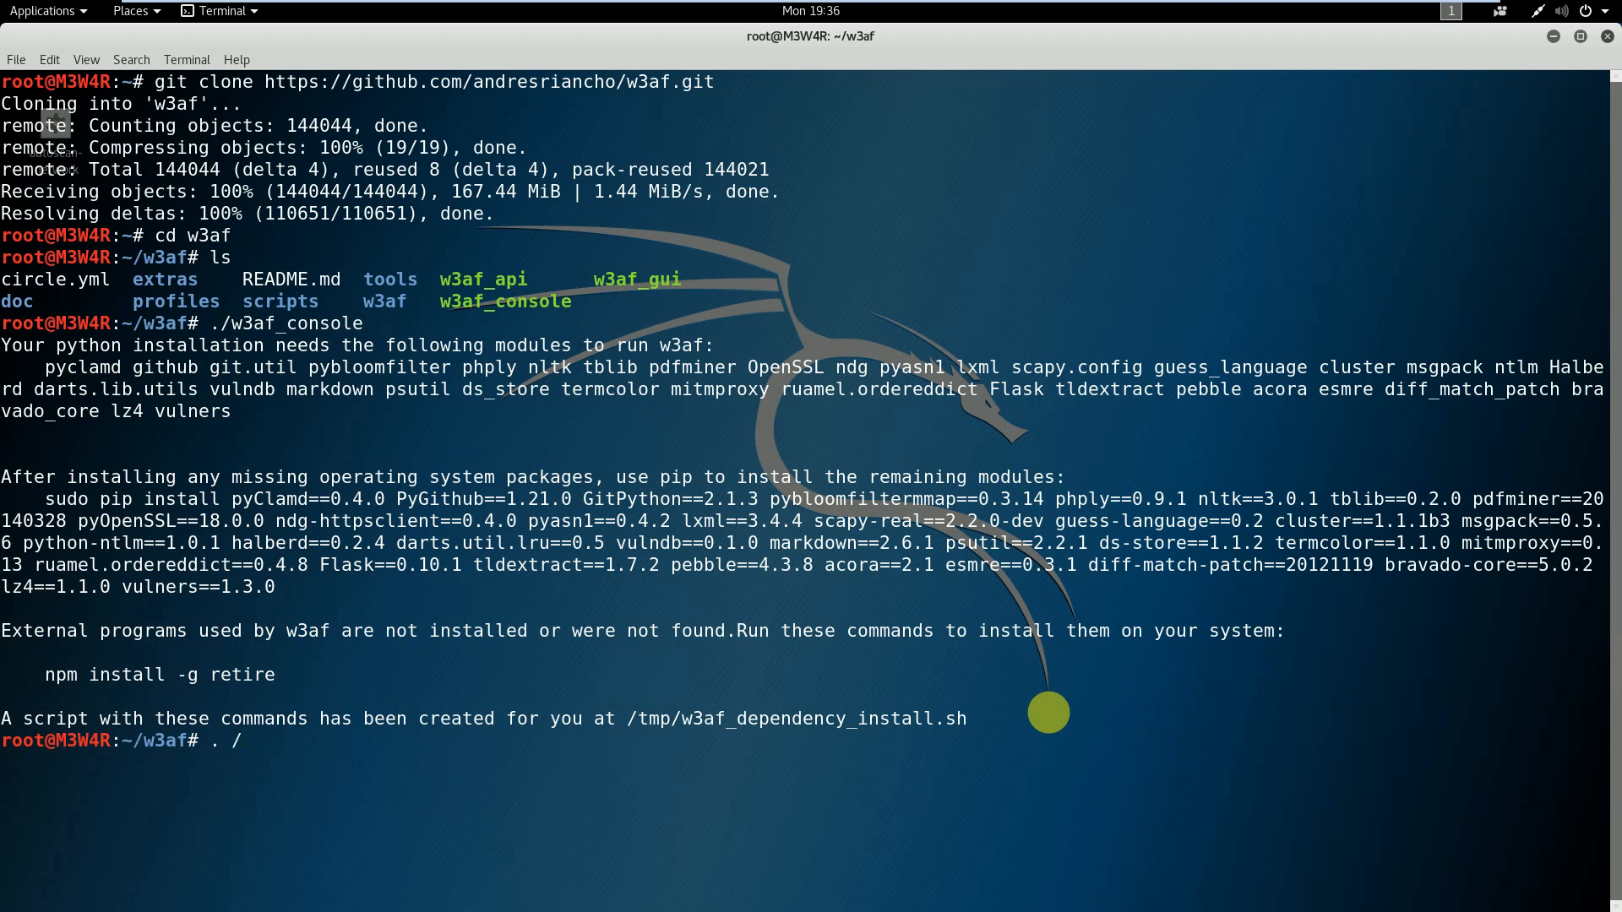
Step: Copy the /tmp/w3af_dependency_install.sh path and run it as the sourced command
{"action": "double_click", "coordinate": [796, 718]}
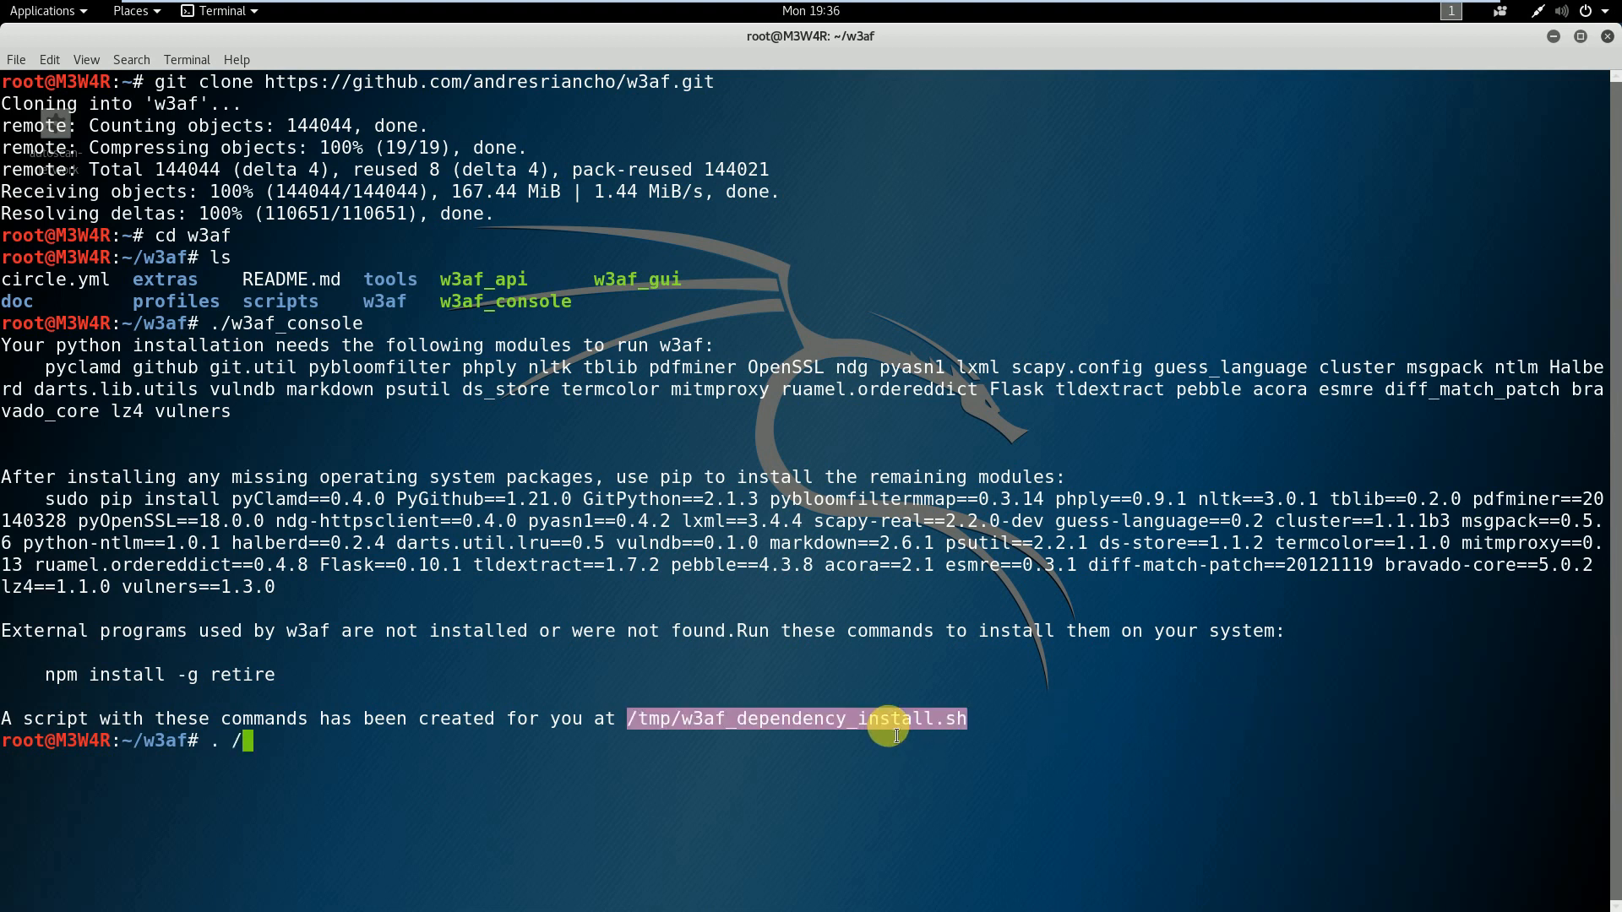
{"action": "right_click", "coordinate": [895, 735]}
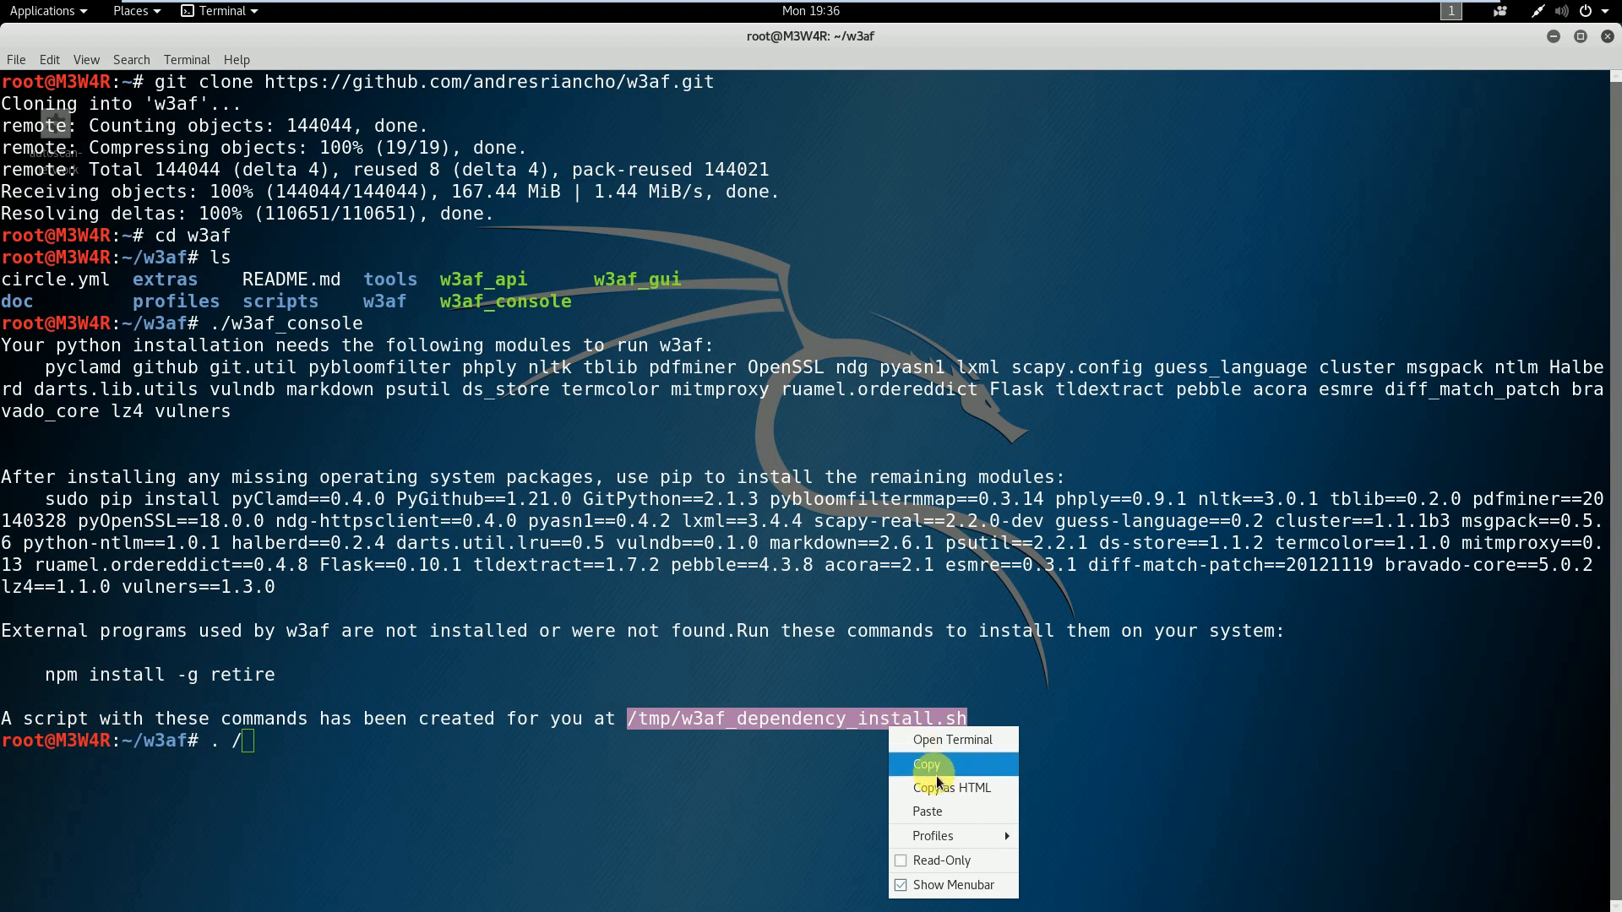
{"action": "left_click", "coordinate": [927, 764]}
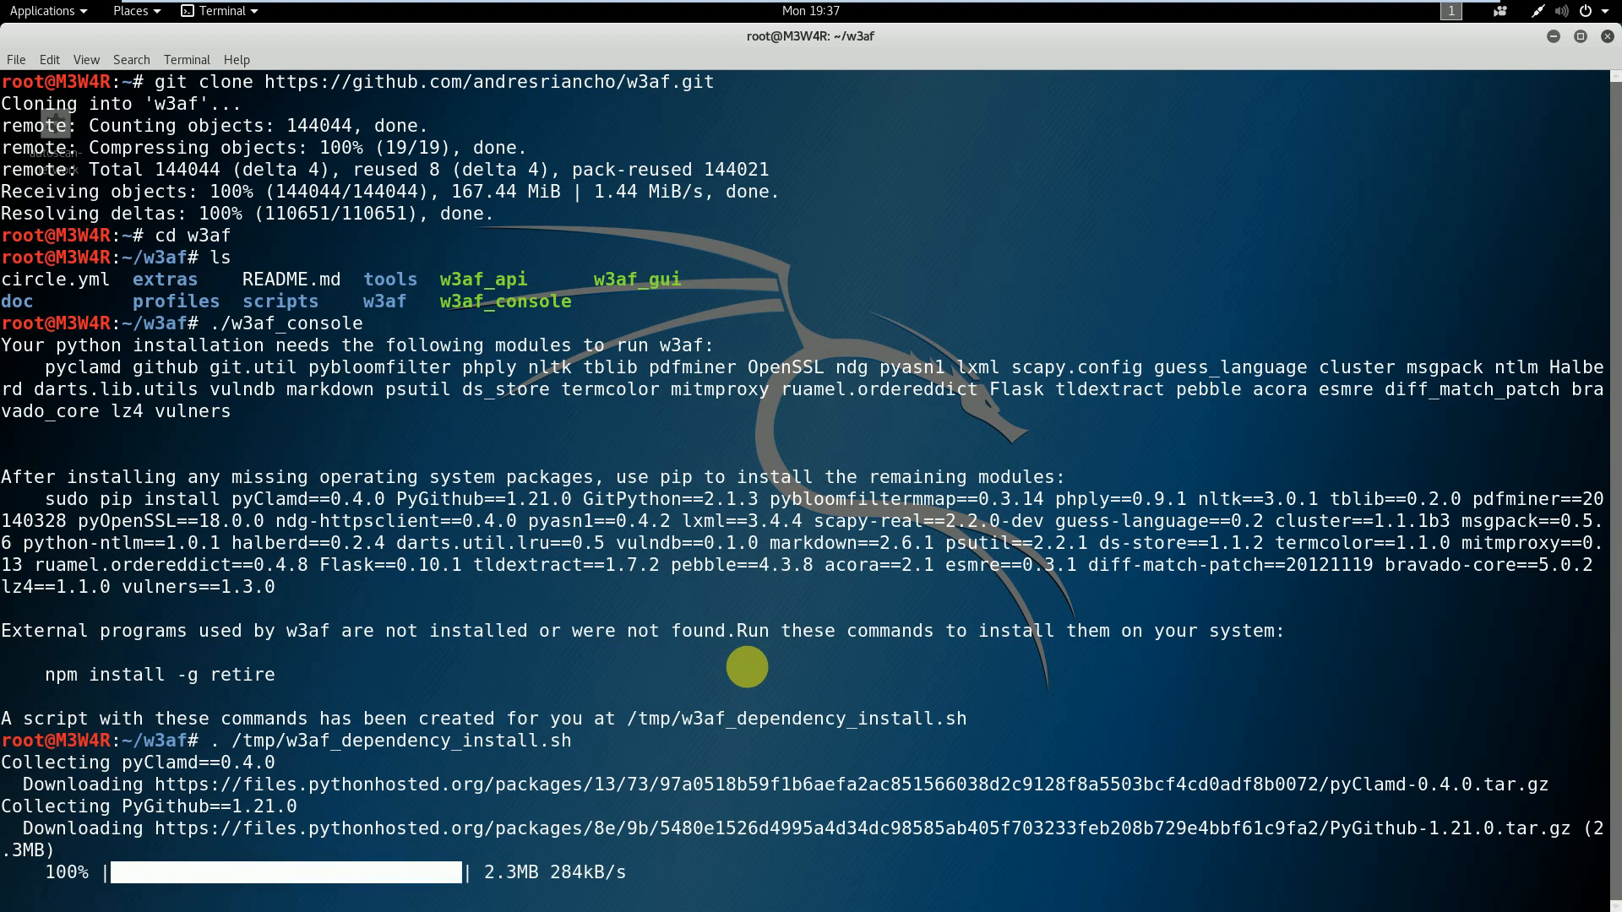
Step: Scroll through pip's output downloading pyClamd, PyGithub, GitPython and nltk
{"action": "scroll", "scroll_direction": "down", "scroll_amount": 3}
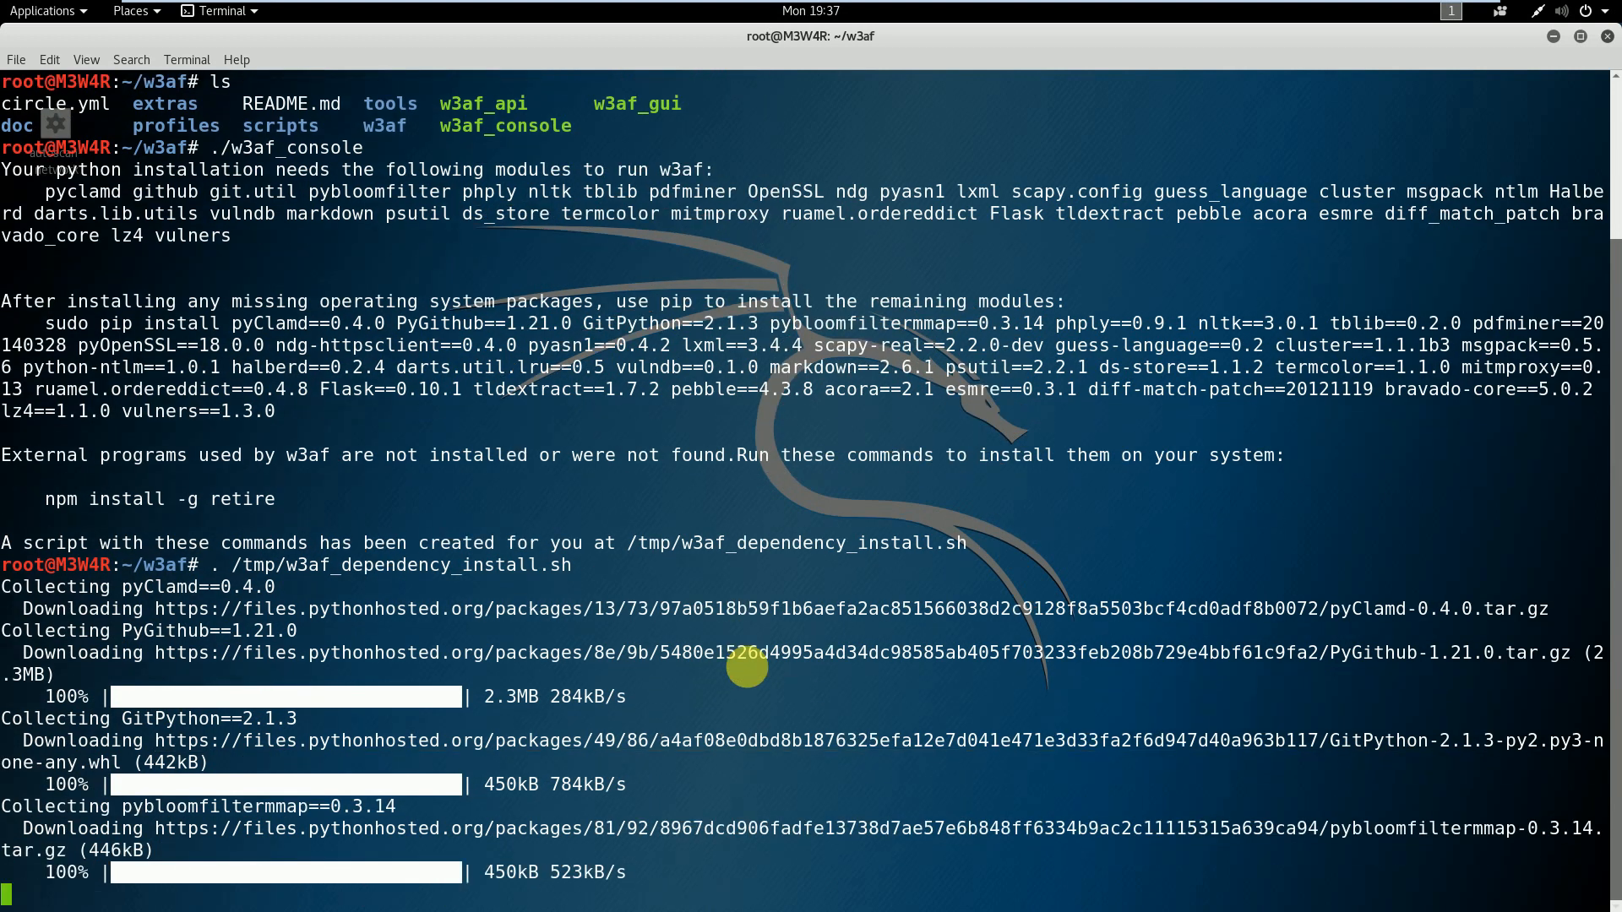
{"action": "scroll", "scroll_direction": "down", "scroll_amount": 3}
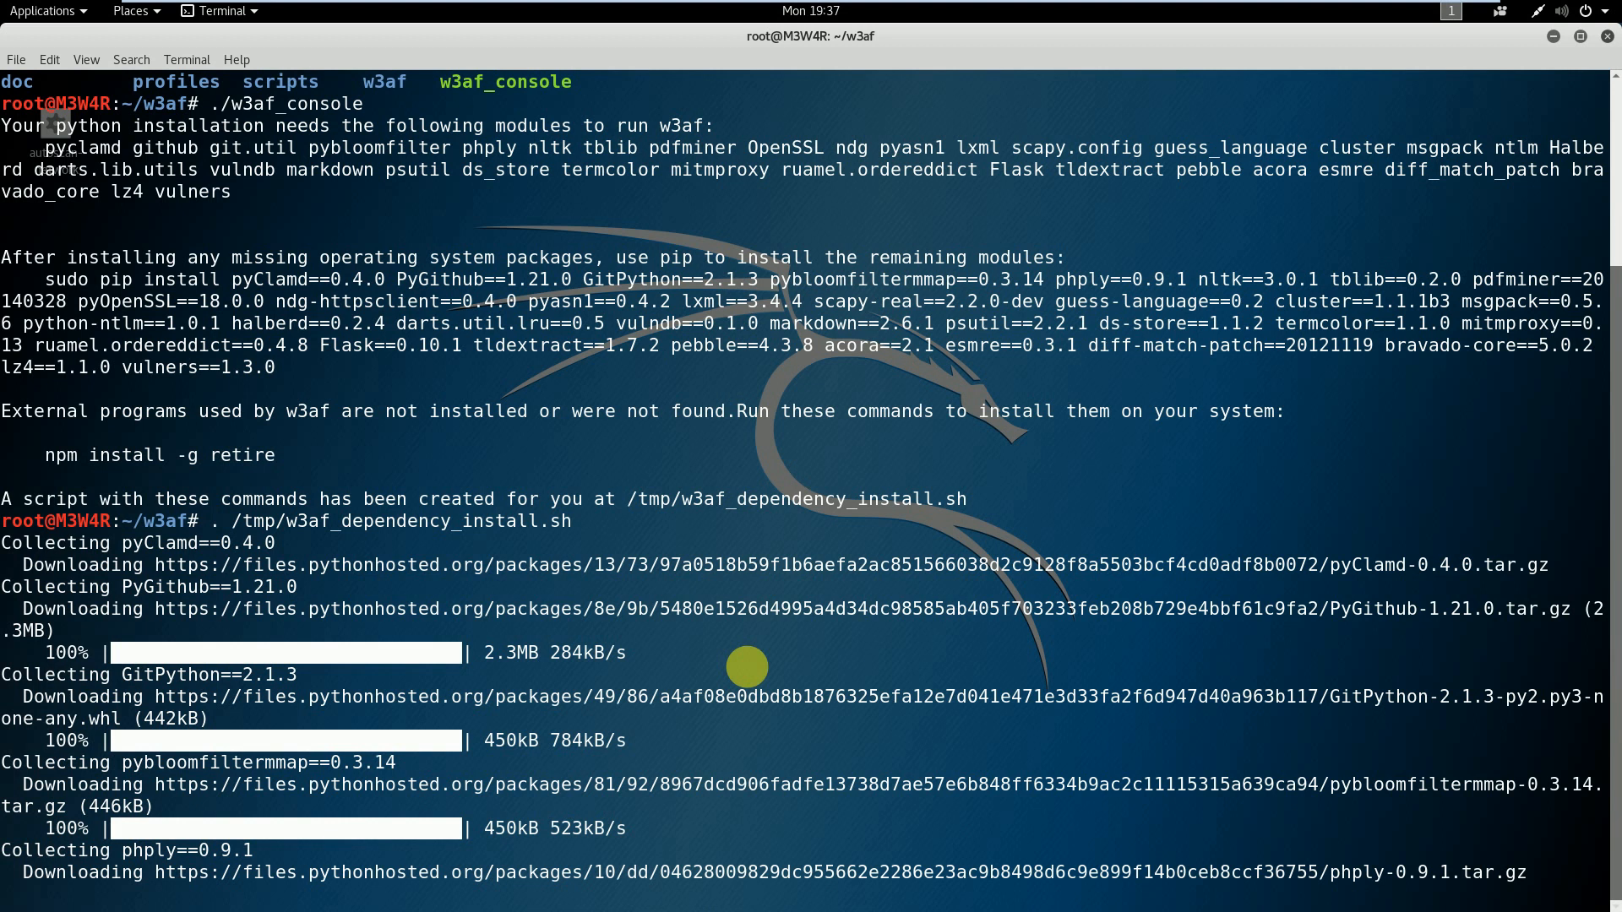
{"action": "scroll", "scroll_direction": "down", "scroll_amount": 3}
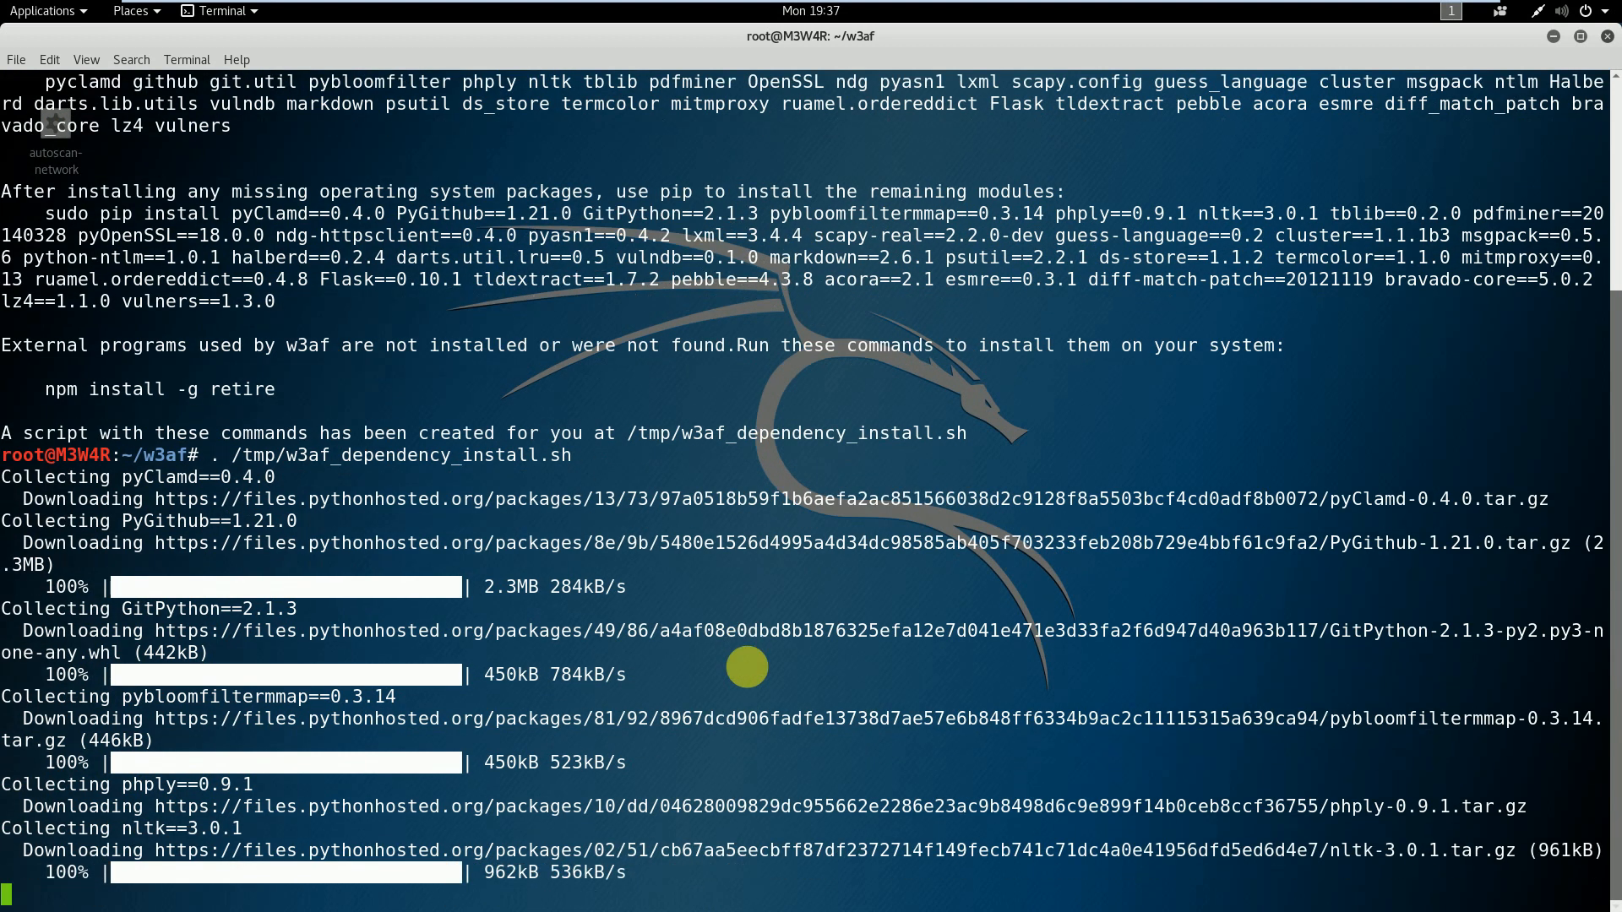
{"action": "scroll", "scroll_direction": "down", "scroll_amount": 3}
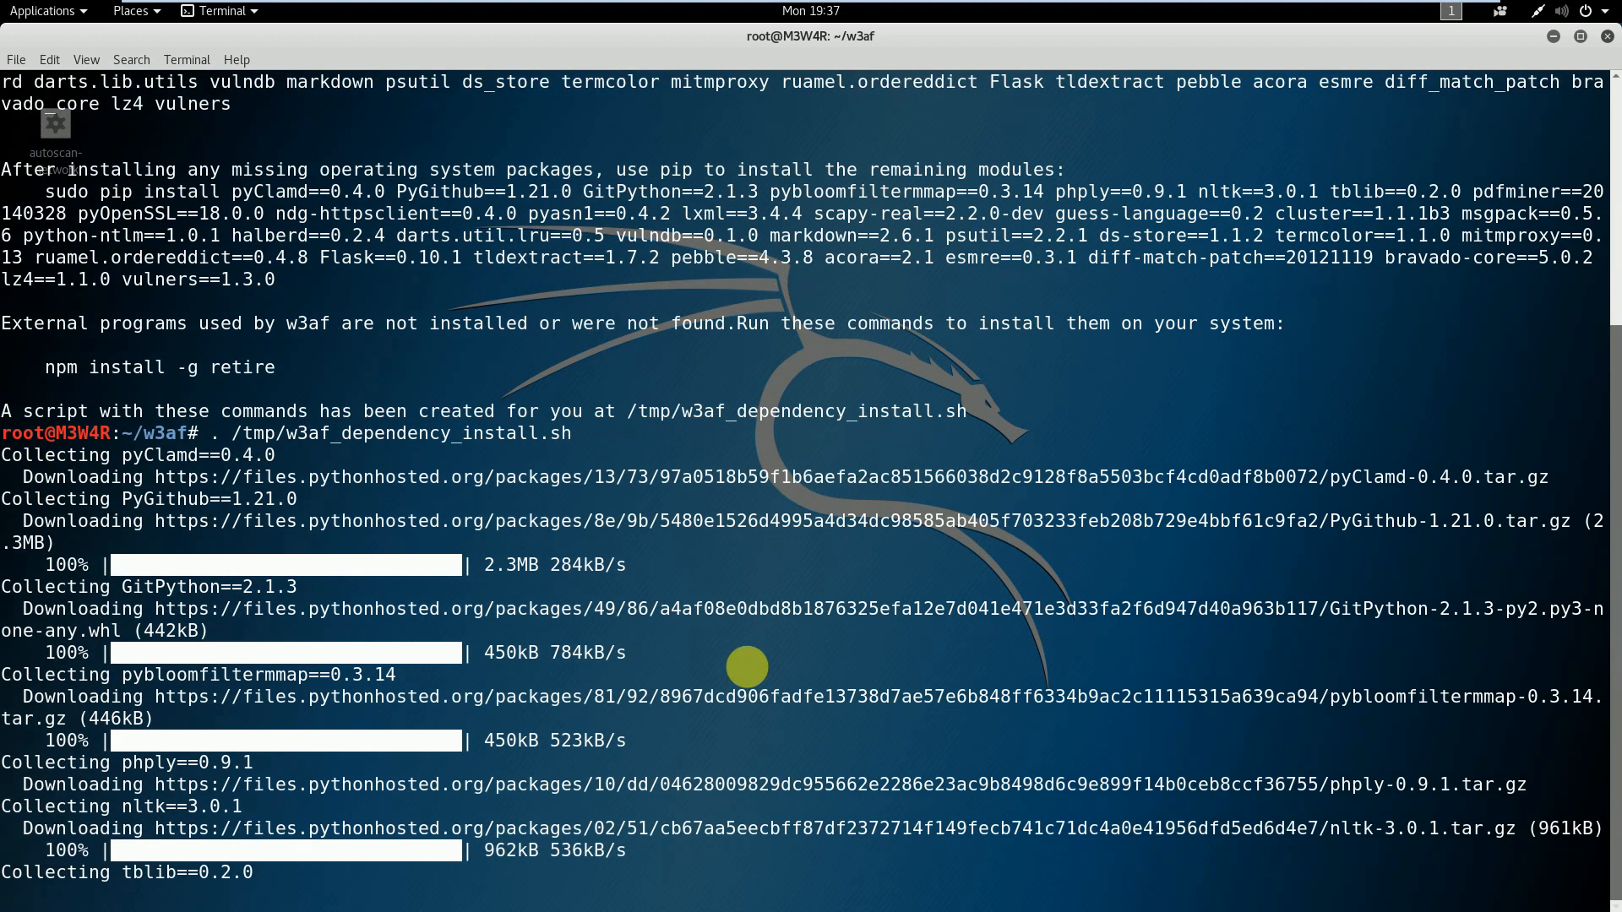